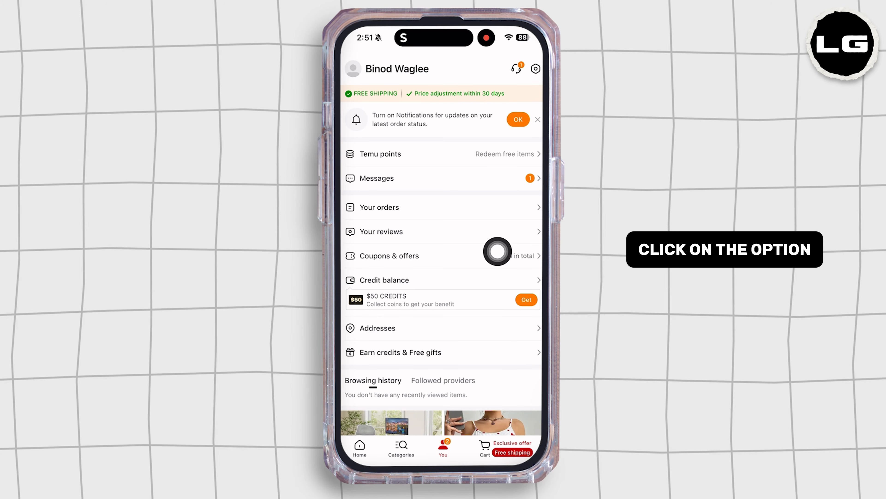
# On Coupons & offers, enter the code 'Fgggg' in the coupon field.
pyautogui.click(389, 256)
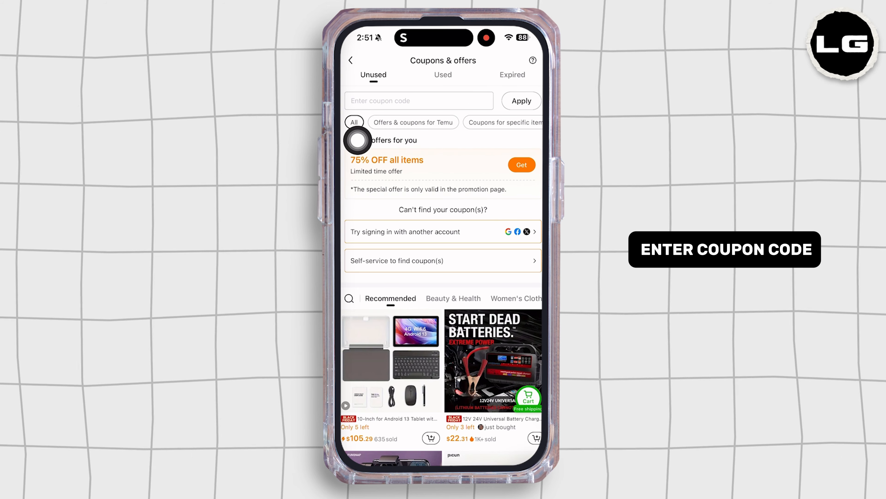
pyautogui.write('Fgg')
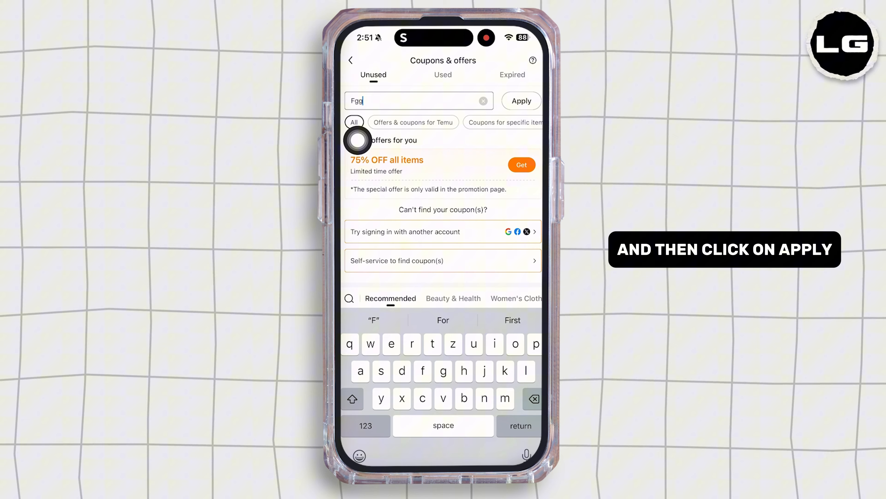
pyautogui.write('gg')
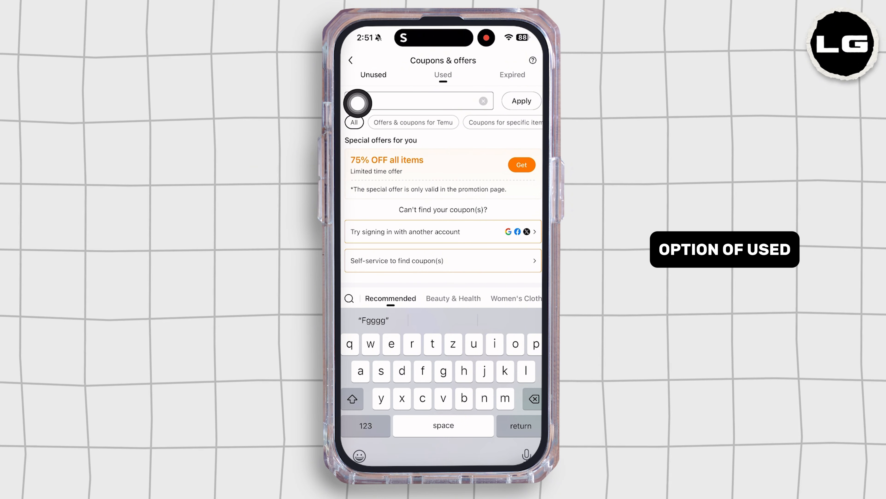
# Check the Used and Expired coupon lists, then move on to a product listing.
pyautogui.click(443, 73)
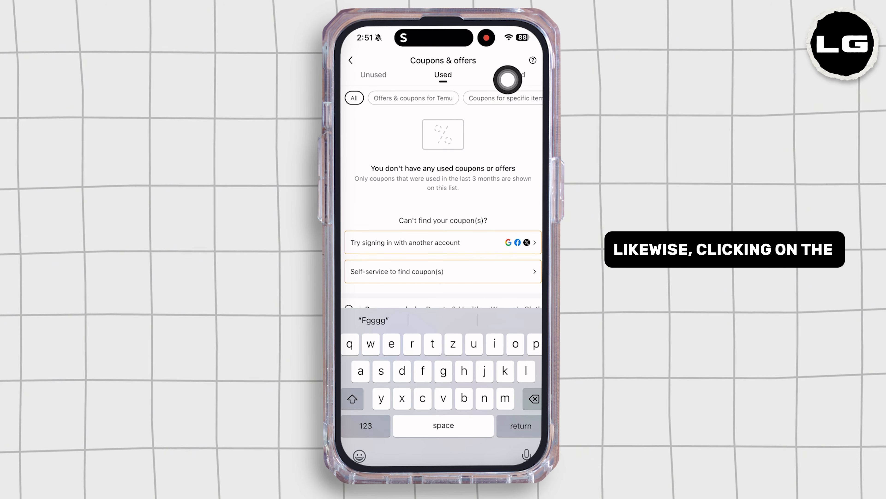
pyautogui.click(512, 74)
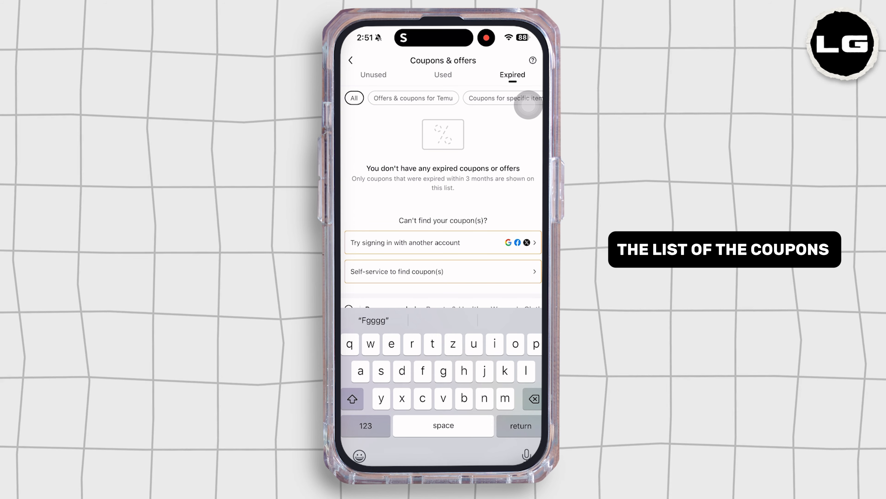
pyautogui.click(351, 60)
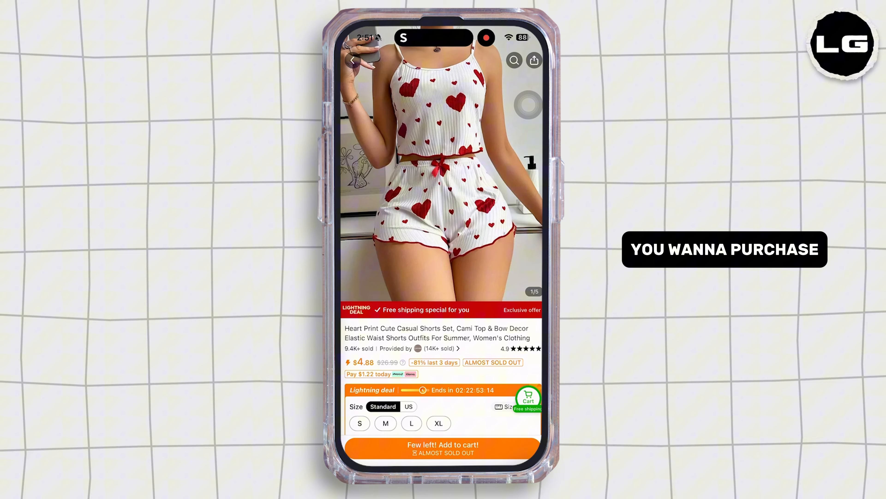
# Add the heart print shorts set to the cart and proceed to checkout.
pyautogui.scroll(-3)
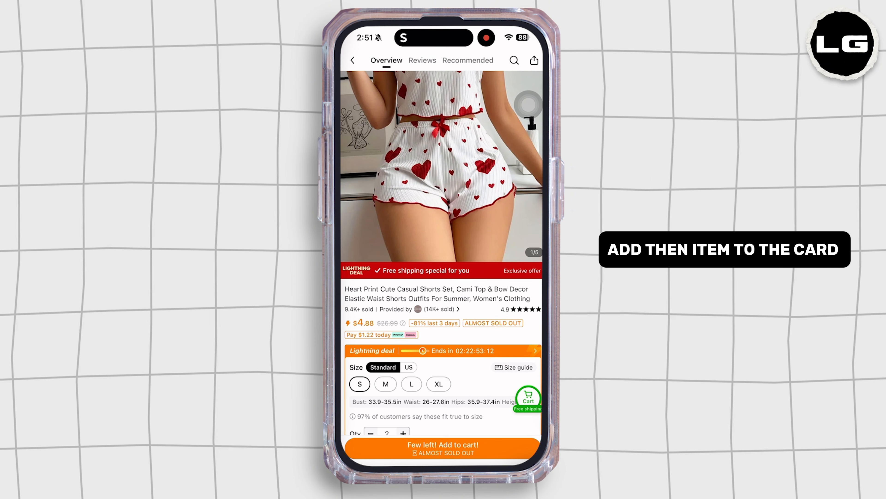
pyautogui.click(443, 448)
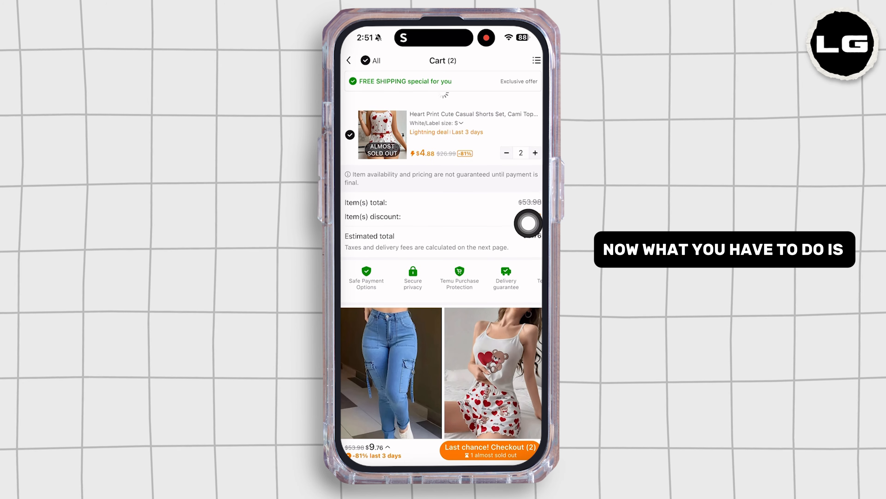
pyautogui.click(488, 450)
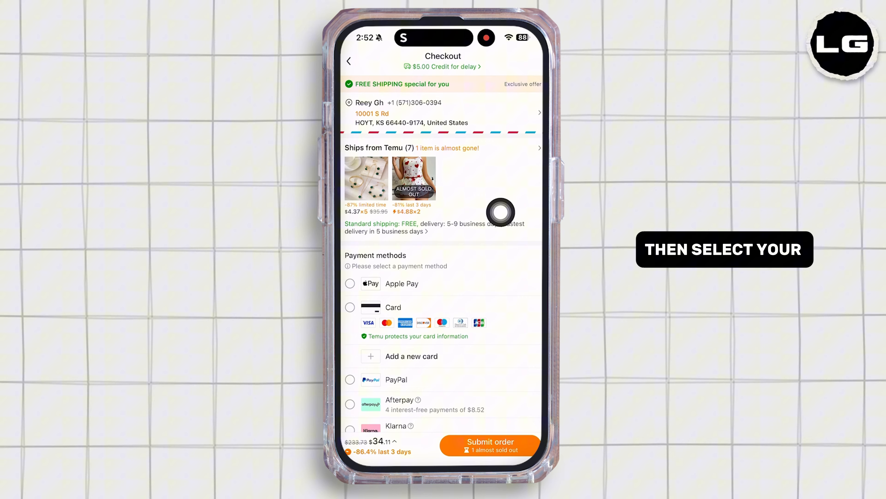
# Apply the coupon code 'Zhuhai' at checkout and return to the order summary.
pyautogui.scroll(-3)
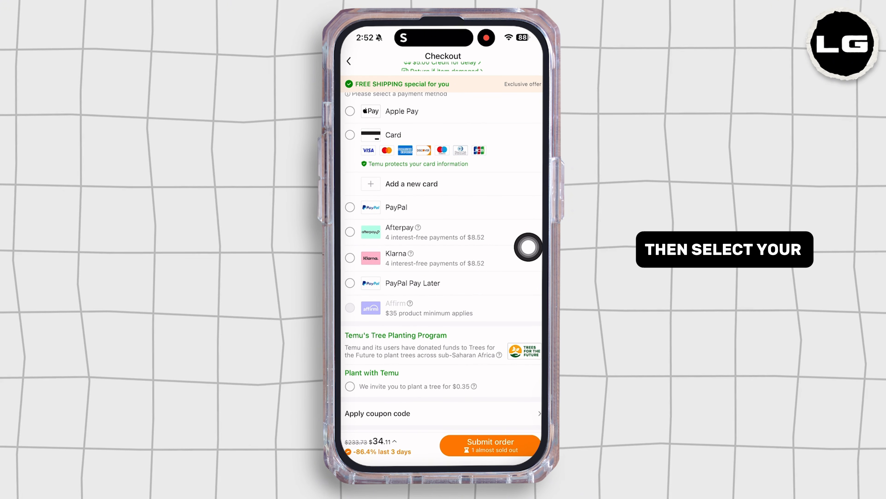
pyautogui.scroll(-3)
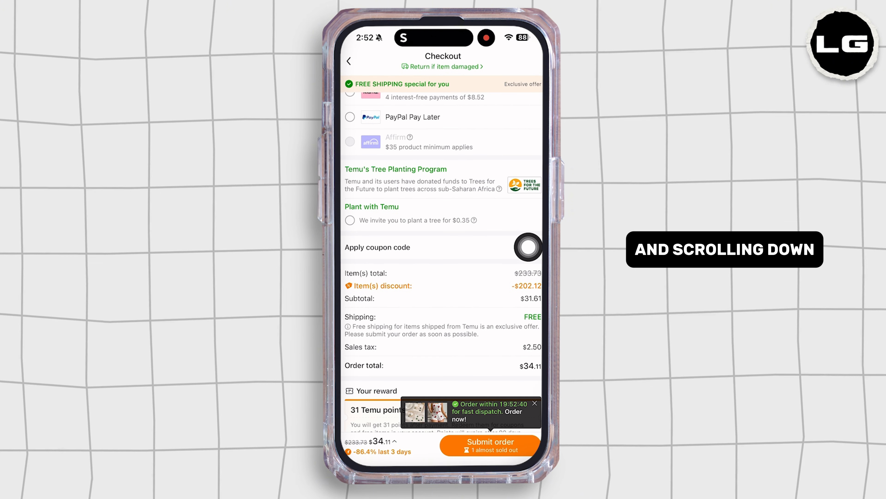
pyautogui.scroll(-3)
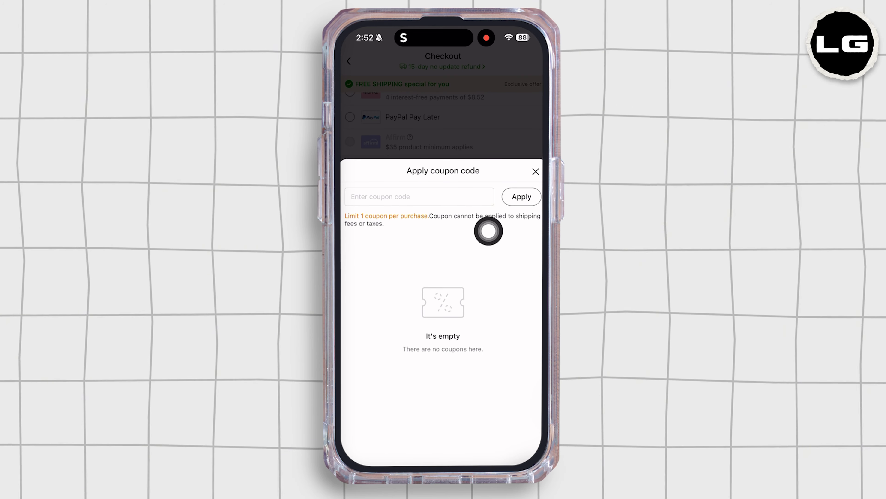
pyautogui.click(420, 196)
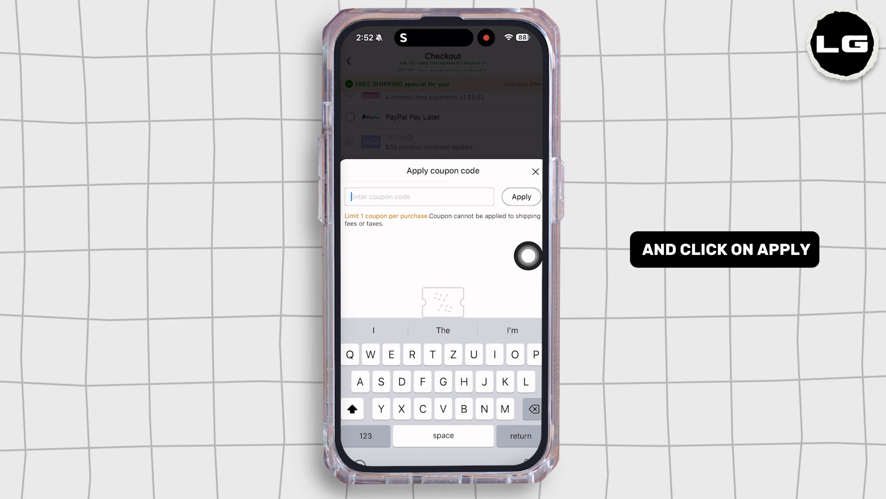
pyautogui.write('Zhuhai')
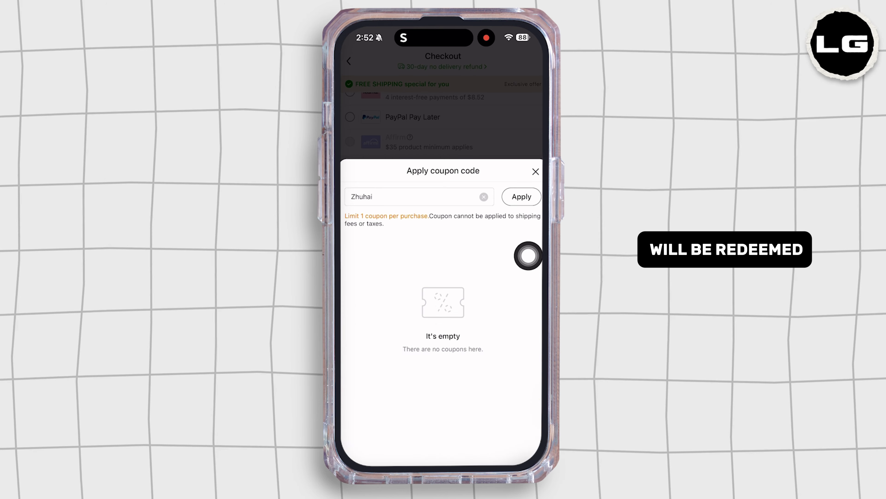
pyautogui.click(536, 171)
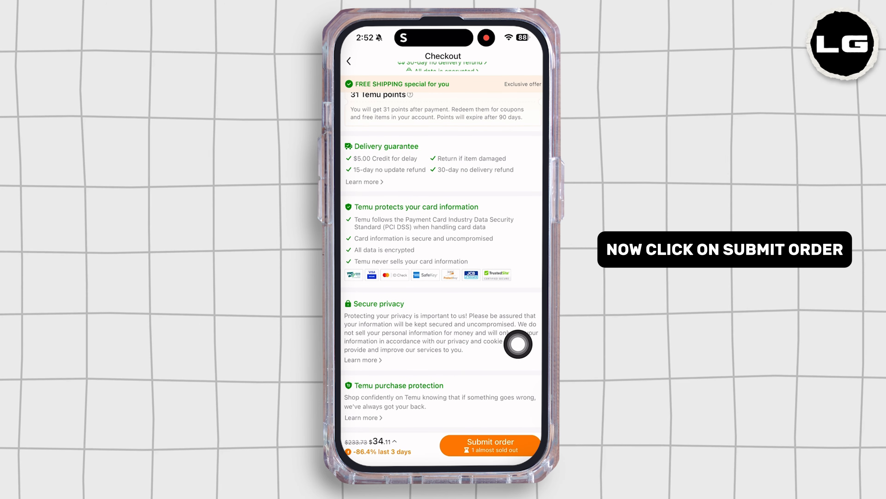
pyautogui.click(490, 446)
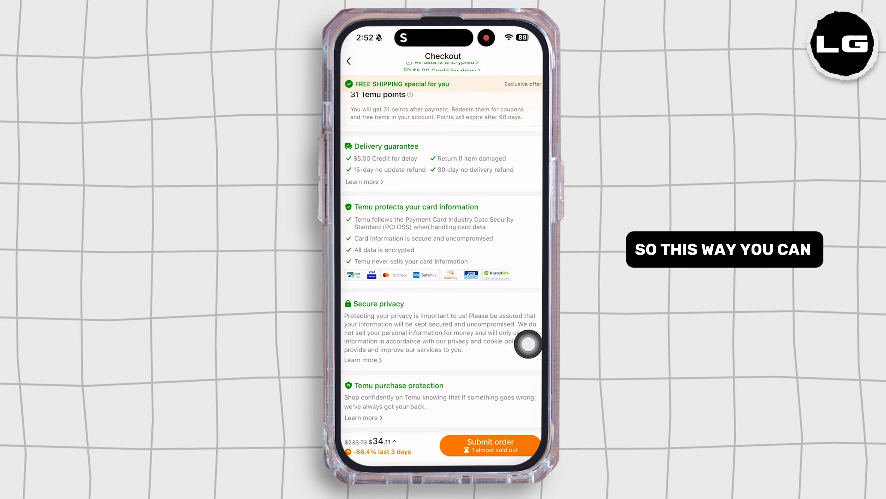
# Reopen the checkout coupon entry, showing an empty code field and no saved coupons.
pyautogui.scroll(3)
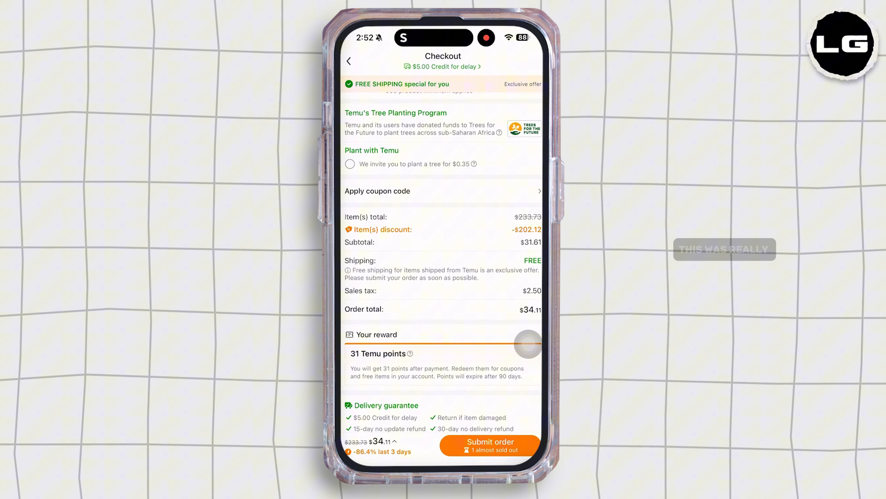
pyautogui.click(377, 191)
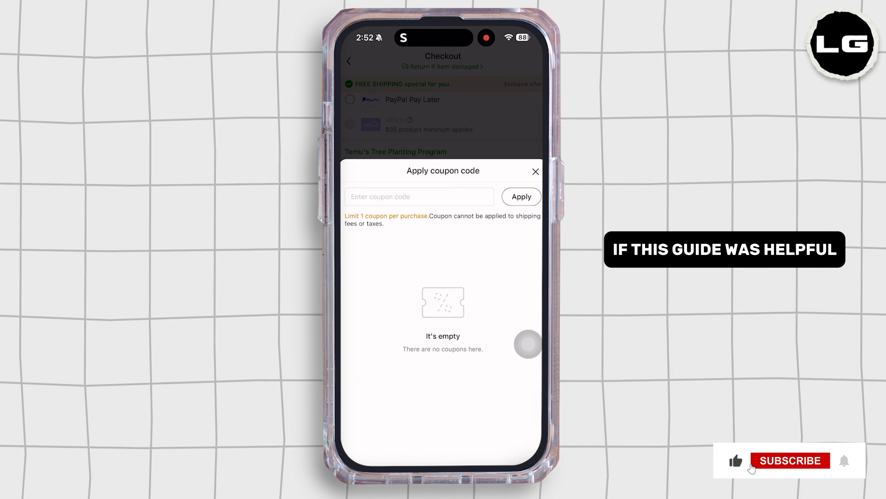
pyautogui.click(791, 460)
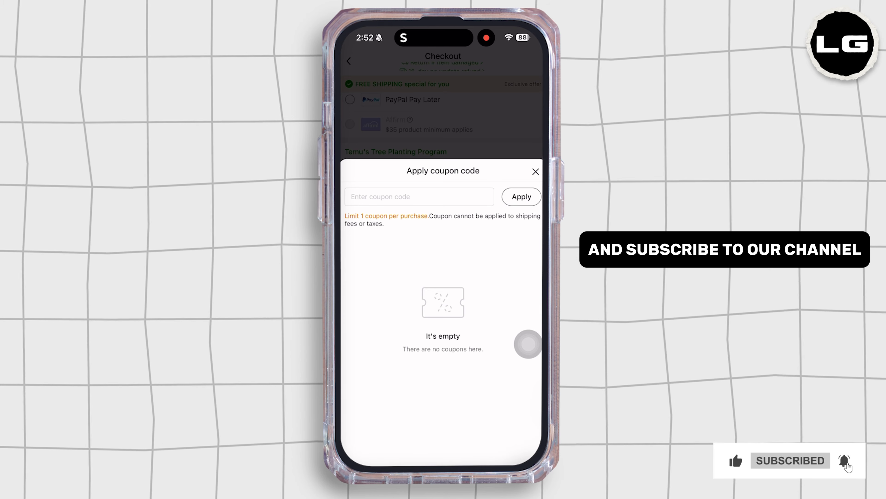